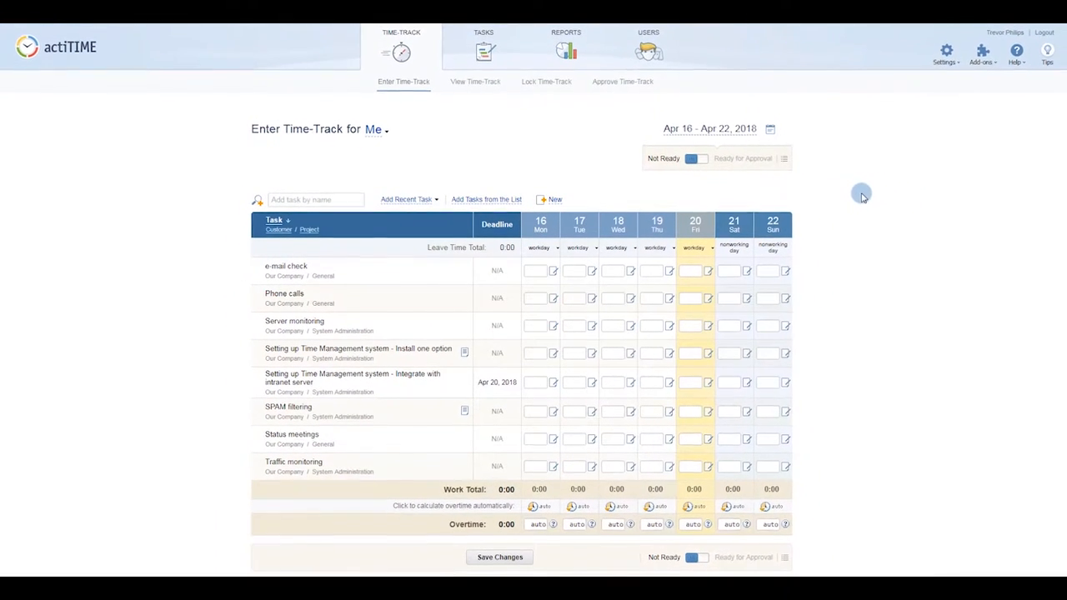
Reveal the Settings menu from the weekly time-track sheet.
{"action": "left_click", "coordinate": [947, 50]}
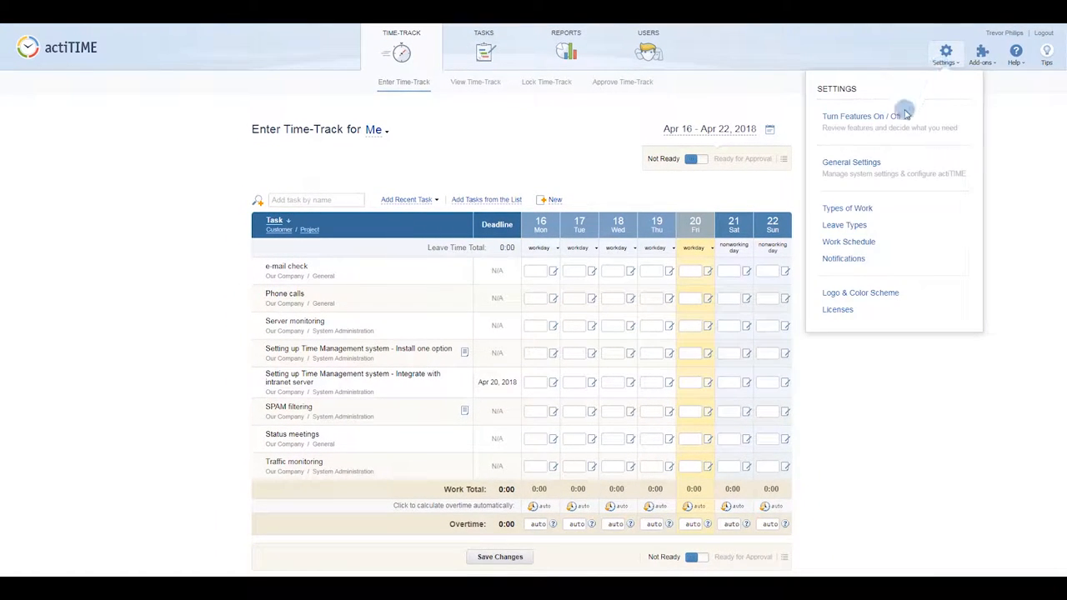
Switch Overtime Registration to ON on the Turn Features On/Off page.
{"action": "left_click", "coordinate": [861, 116]}
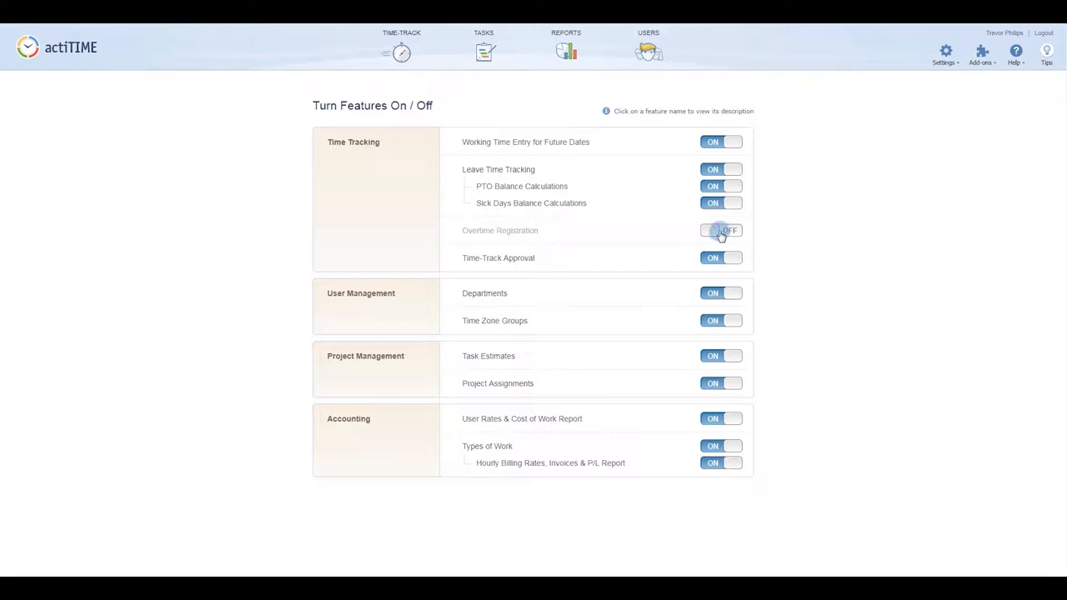
{"action": "left_click", "coordinate": [720, 230]}
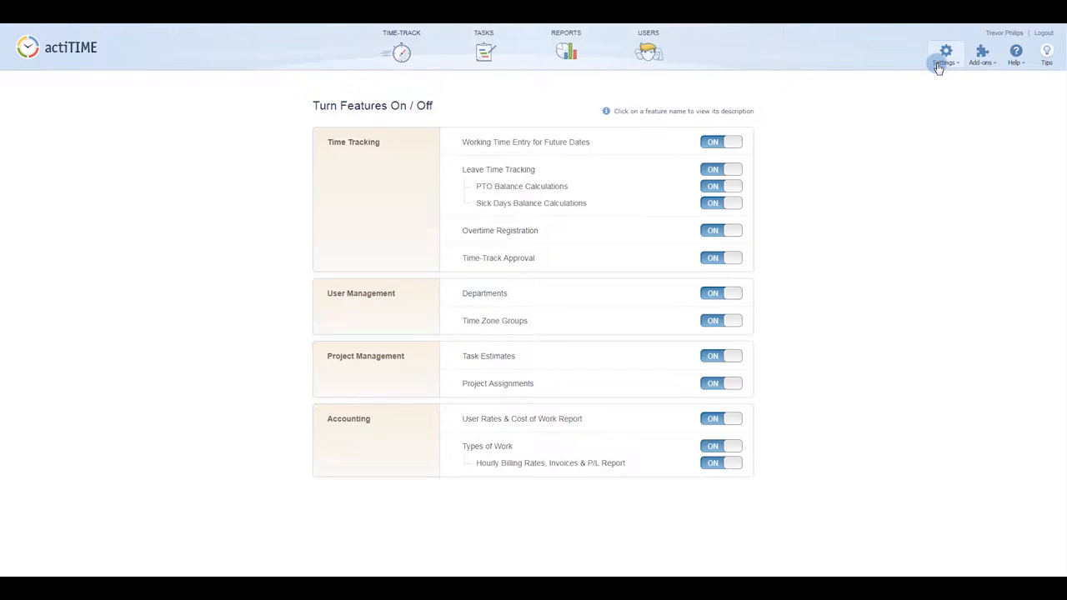
In General Settings, name the hierarchy levels Client (top), Job (middle) and the time entry level.
{"action": "left_click", "coordinate": [946, 52]}
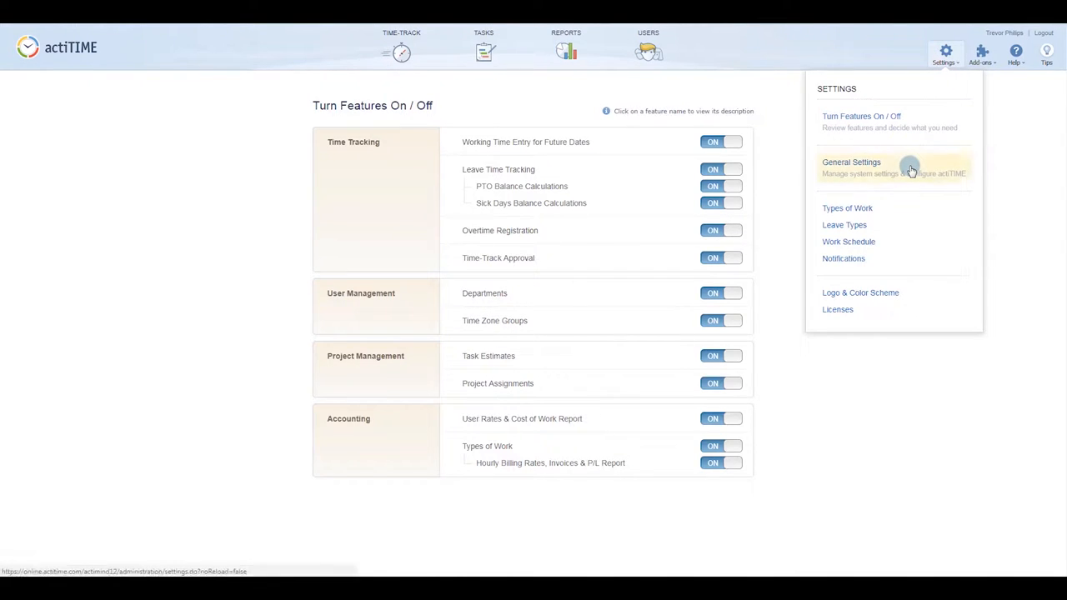
{"action": "left_click", "coordinate": [850, 162]}
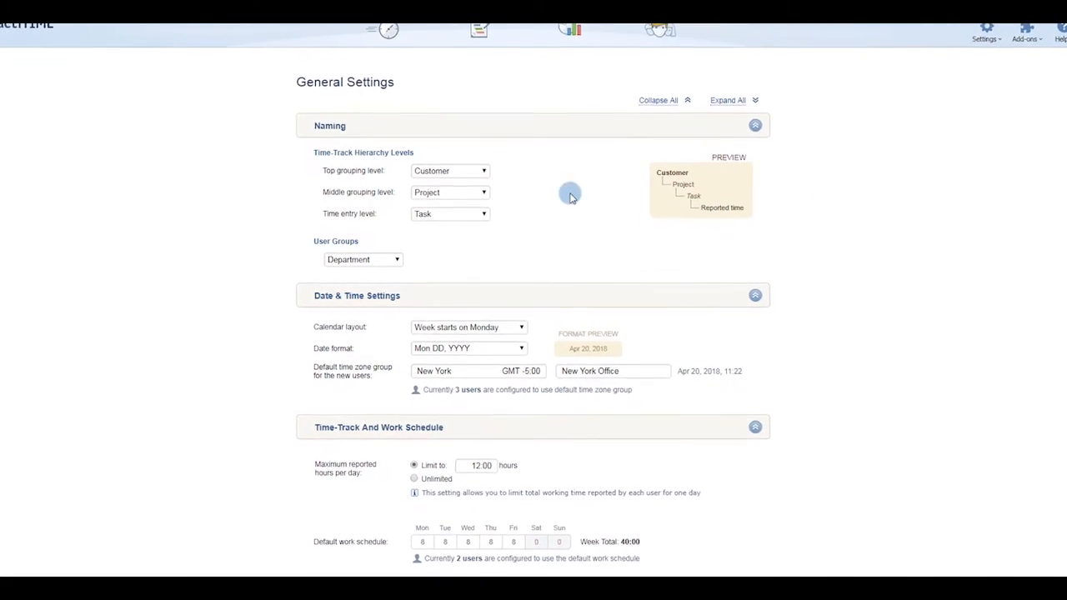
{"action": "left_click", "coordinate": [450, 170]}
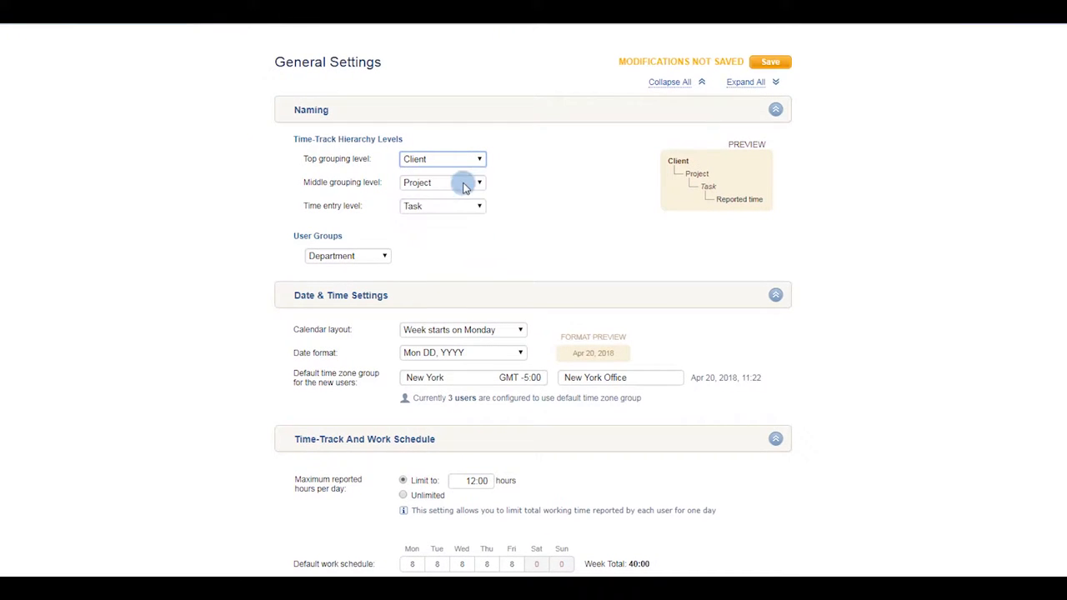
{"action": "left_click", "coordinate": [442, 181]}
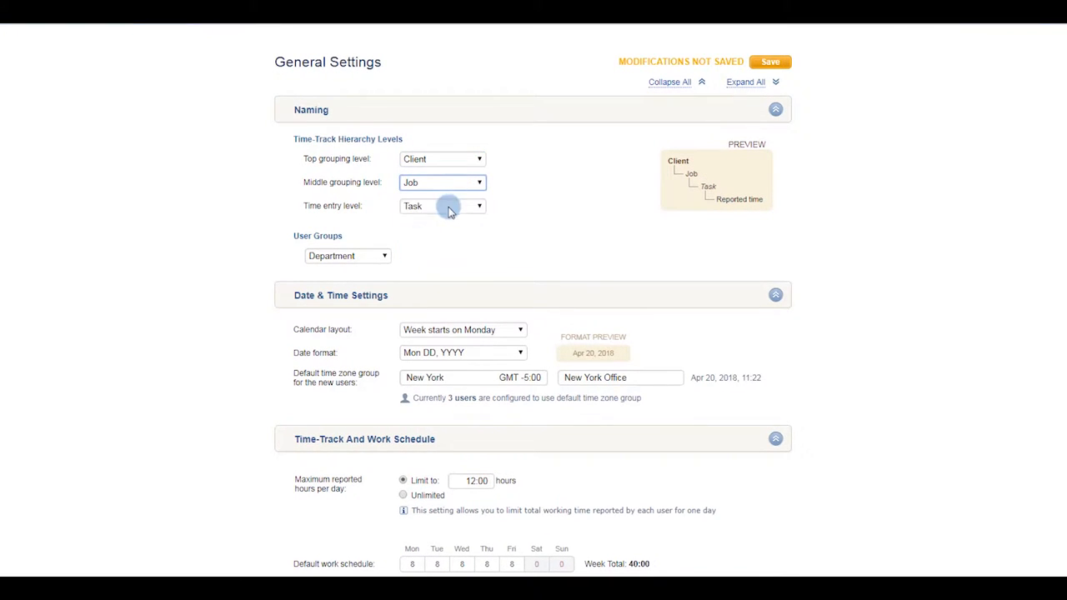
{"action": "left_click", "coordinate": [346, 257]}
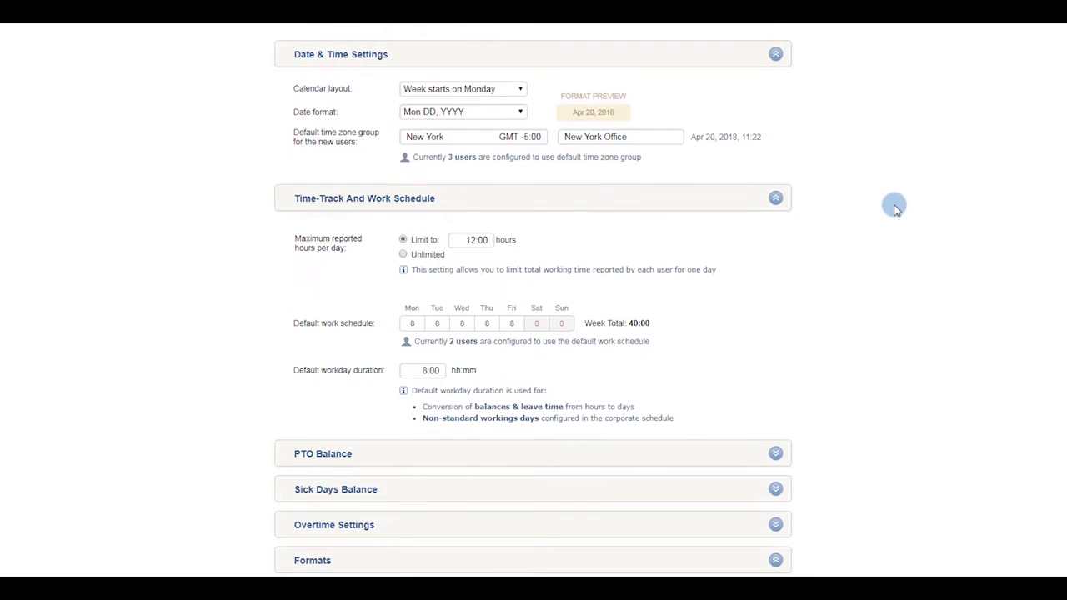
Set the date format to Mon-DD-YYYY and the default time zone group to London.
{"action": "left_click", "coordinate": [462, 110]}
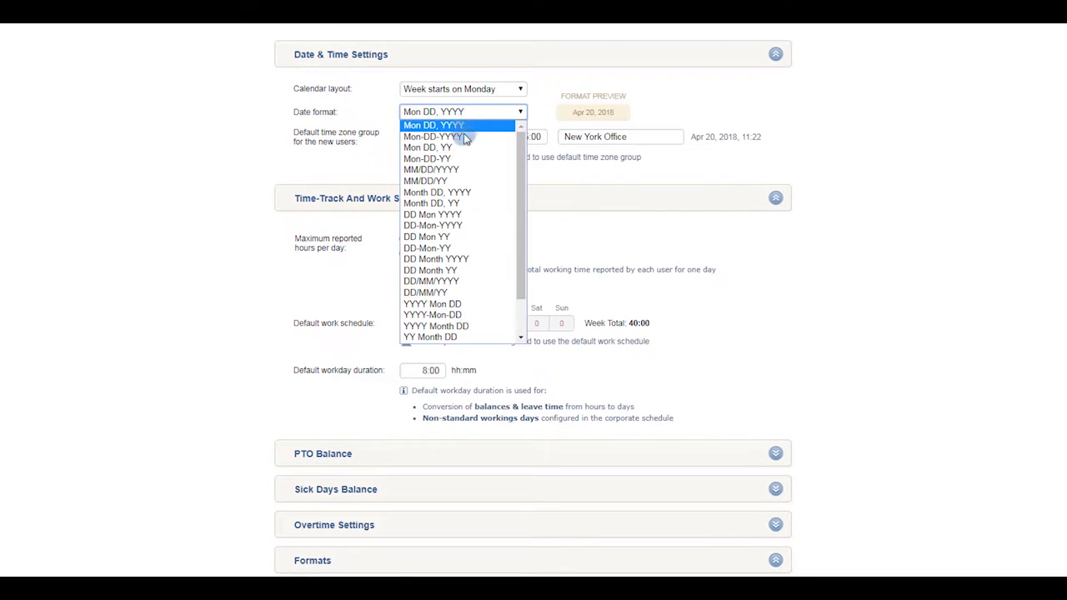
{"action": "left_click", "coordinate": [433, 136]}
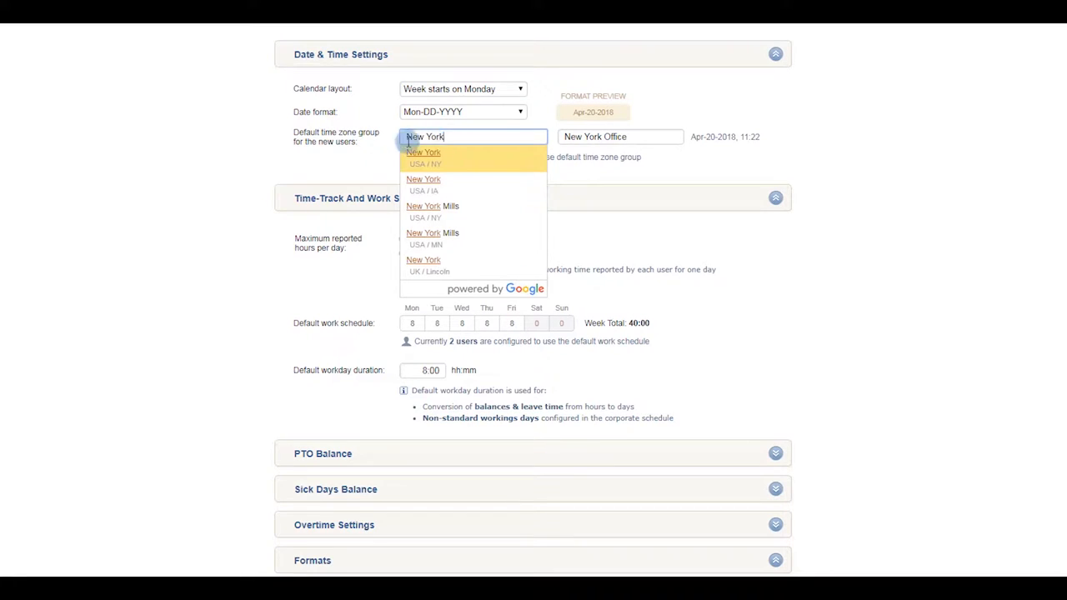
{"action": "type", "text": "London"}
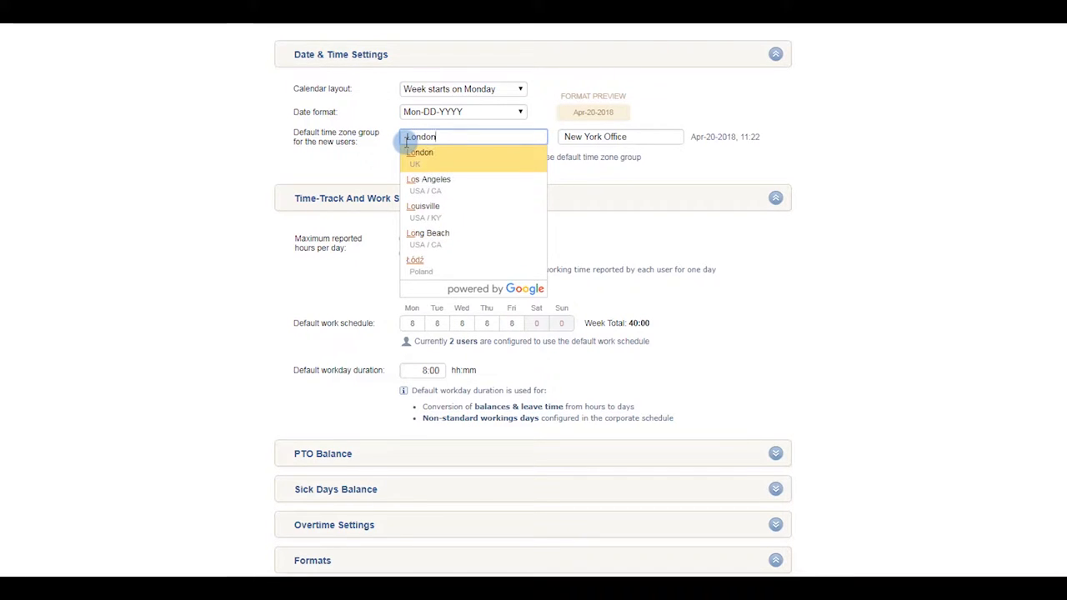
{"action": "left_click", "coordinate": [420, 152]}
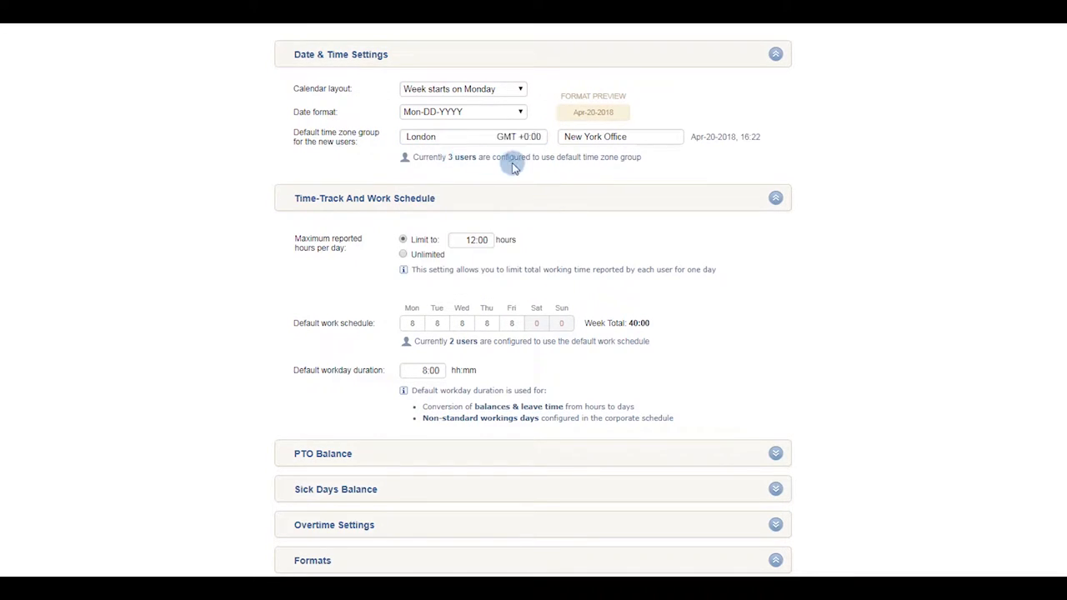
Set Mon–Fri schedule hours to 7 and the currency sign to £.
{"action": "left_click", "coordinate": [412, 323]}
{"action": "type", "text": "7"}
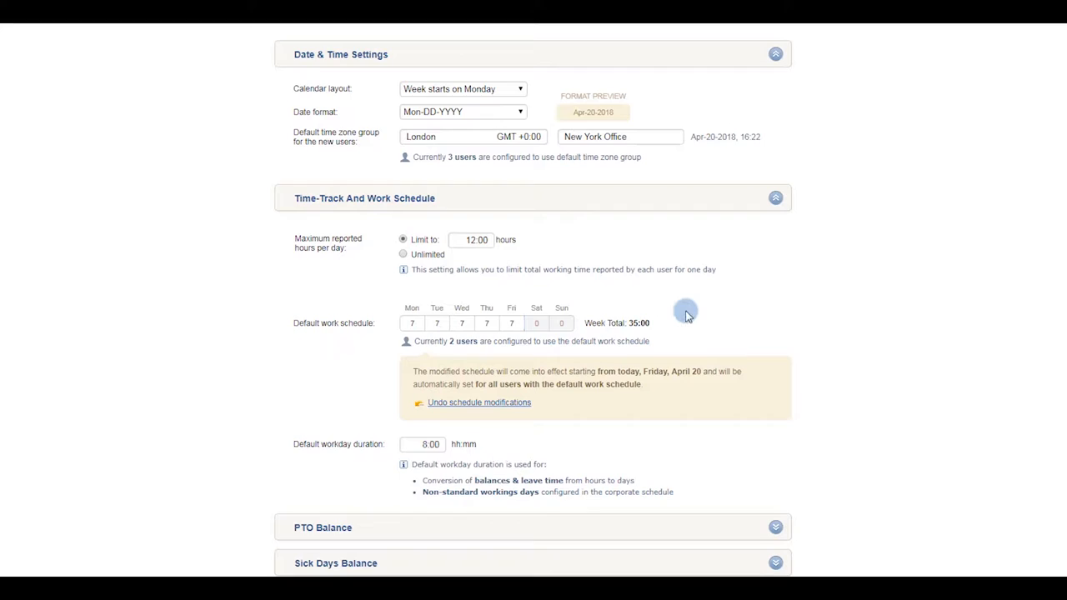
{"action": "scroll", "scroll_direction": "down", "scroll_amount": 3}
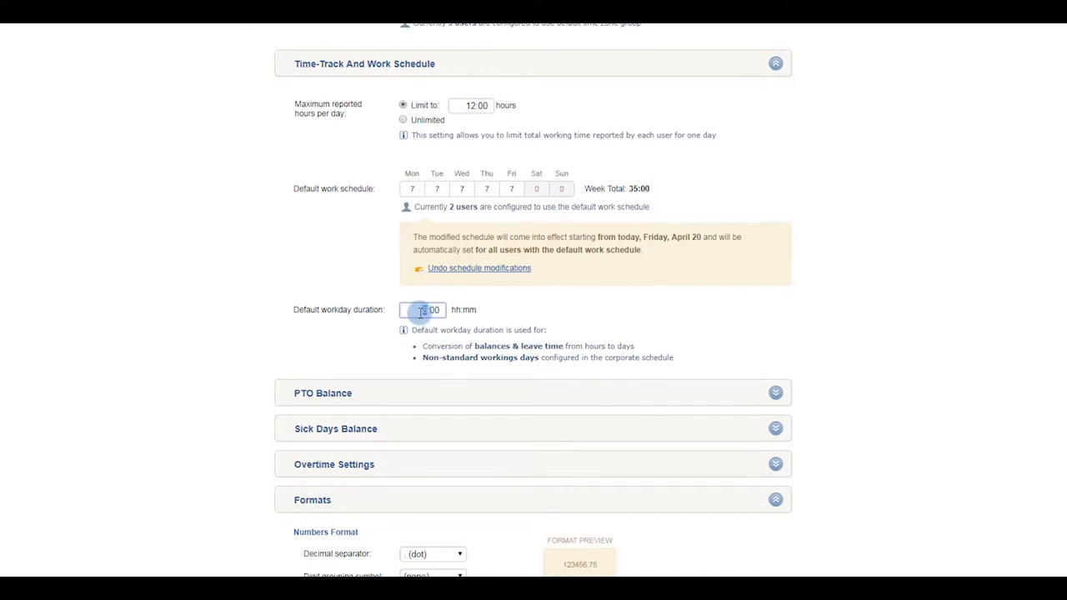
{"action": "scroll", "scroll_direction": "down", "scroll_amount": 3}
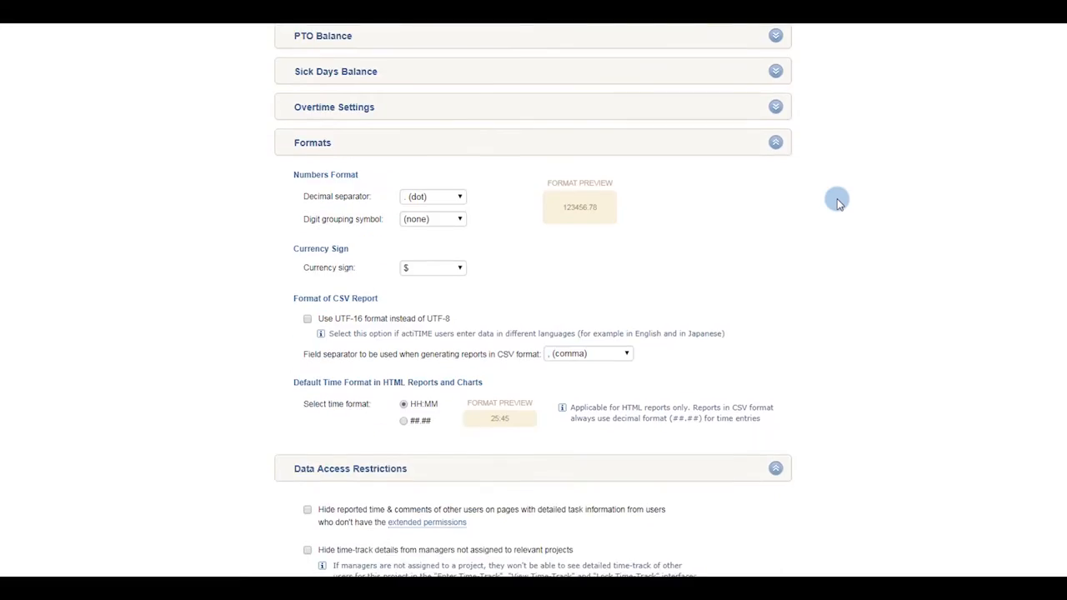
{"action": "scroll", "scroll_direction": "down", "scroll_amount": 3}
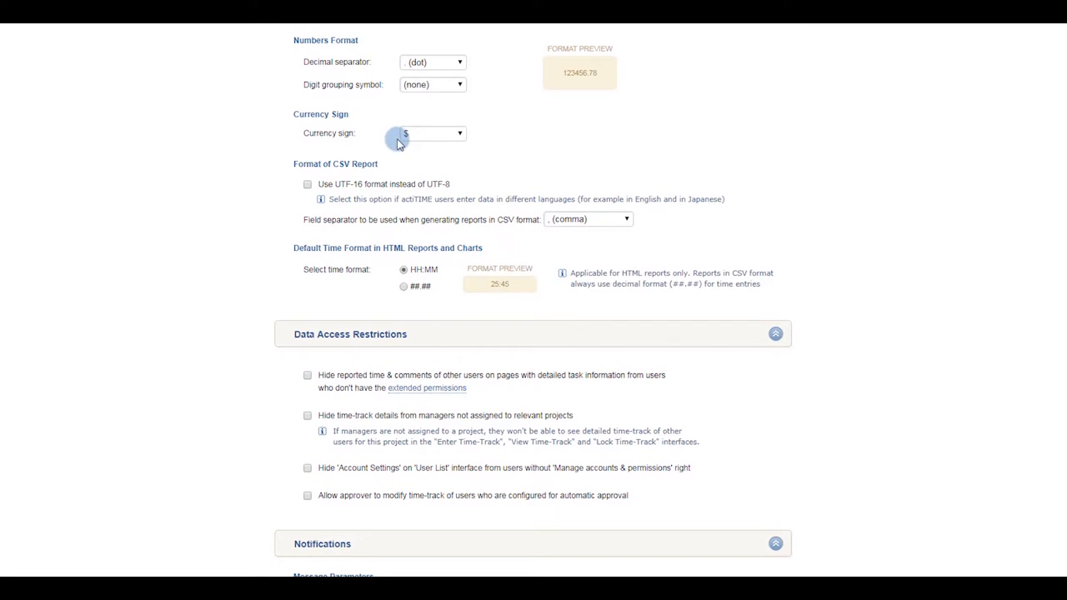
{"action": "left_click", "coordinate": [432, 134]}
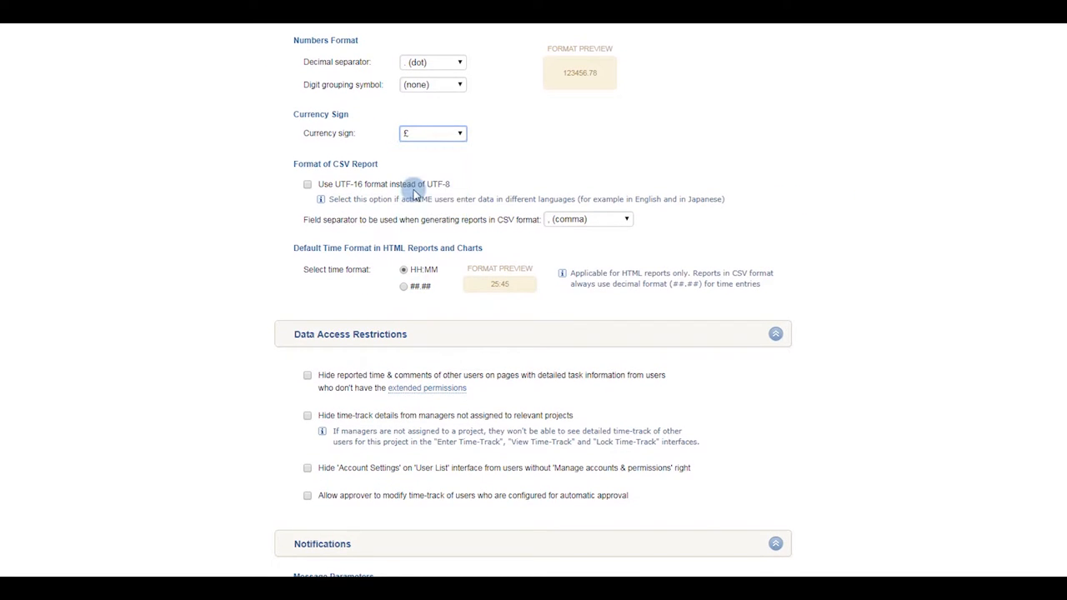
Tick the data access restrictions hiding time-track details and Account Settings and allowing approver edits.
{"action": "scroll", "scroll_direction": "down", "scroll_amount": 3}
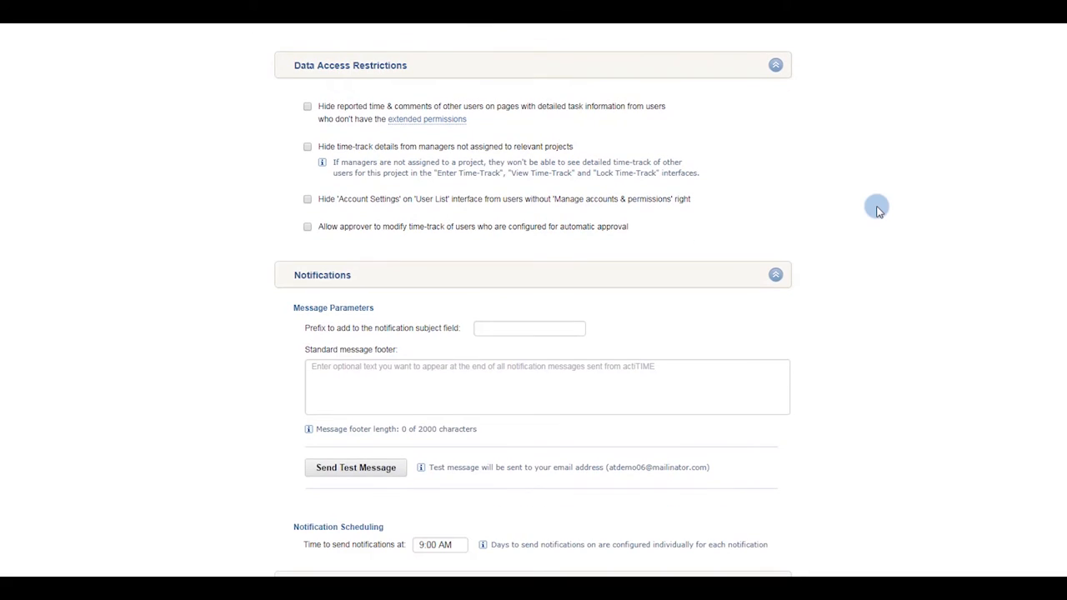
{"action": "left_click", "coordinate": [307, 146]}
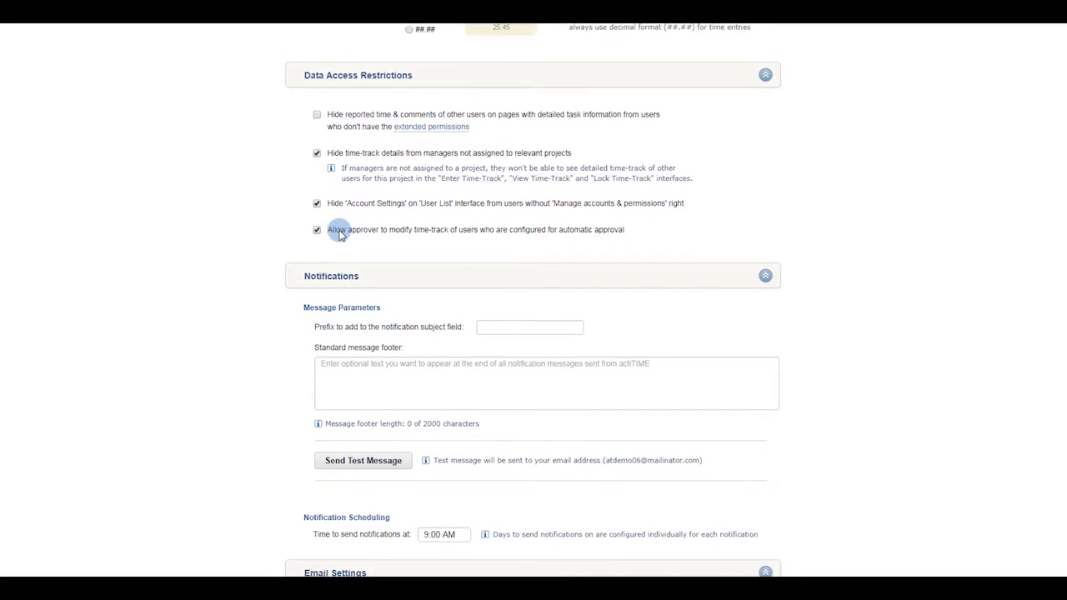
{"action": "scroll", "scroll_direction": "down", "scroll_amount": 3}
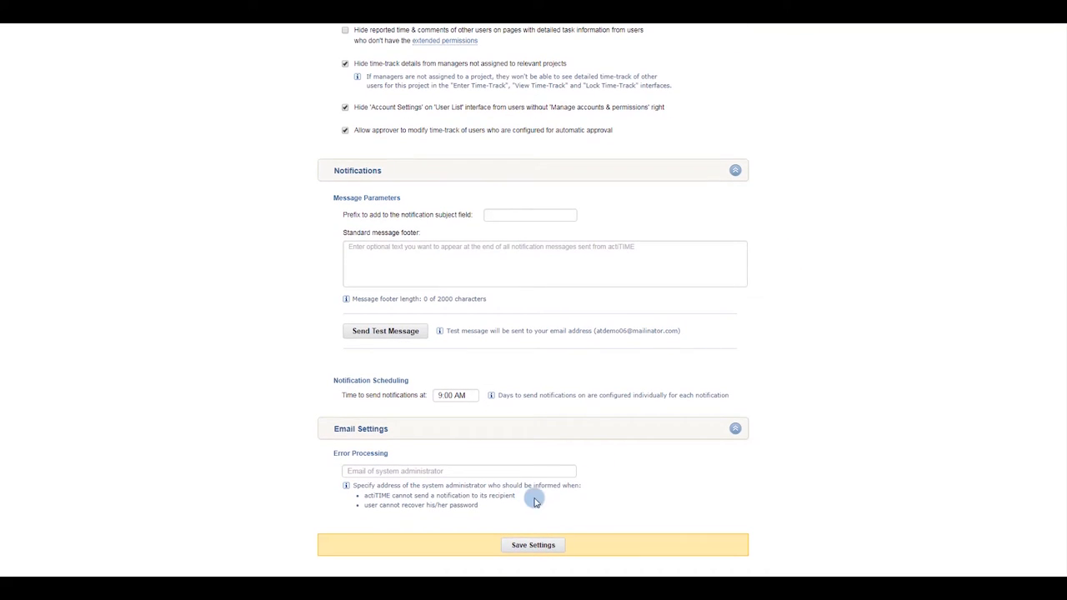